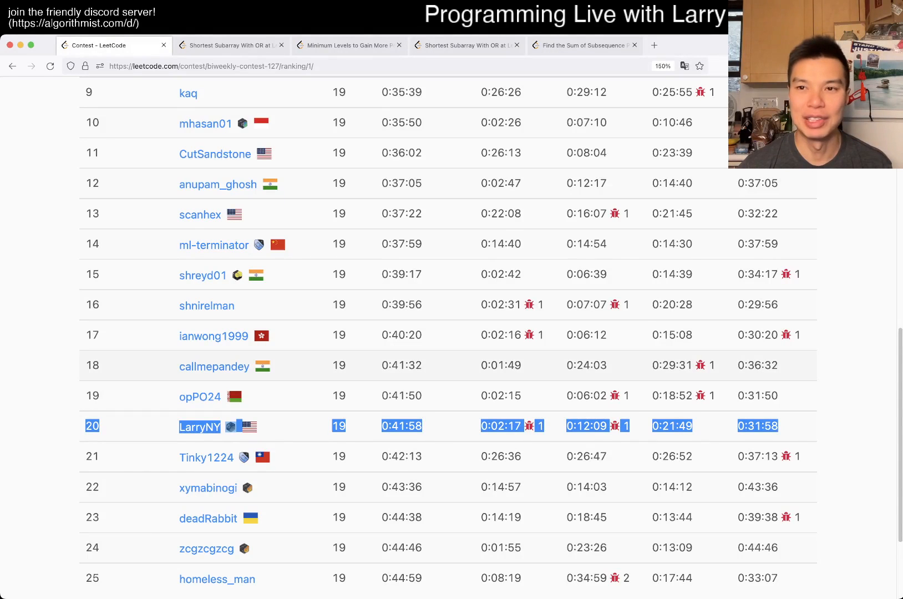
- Switch to the 'Shortest Subarray With OR at Least K I' tab from the contest 127 rankings
left_click(230, 45)
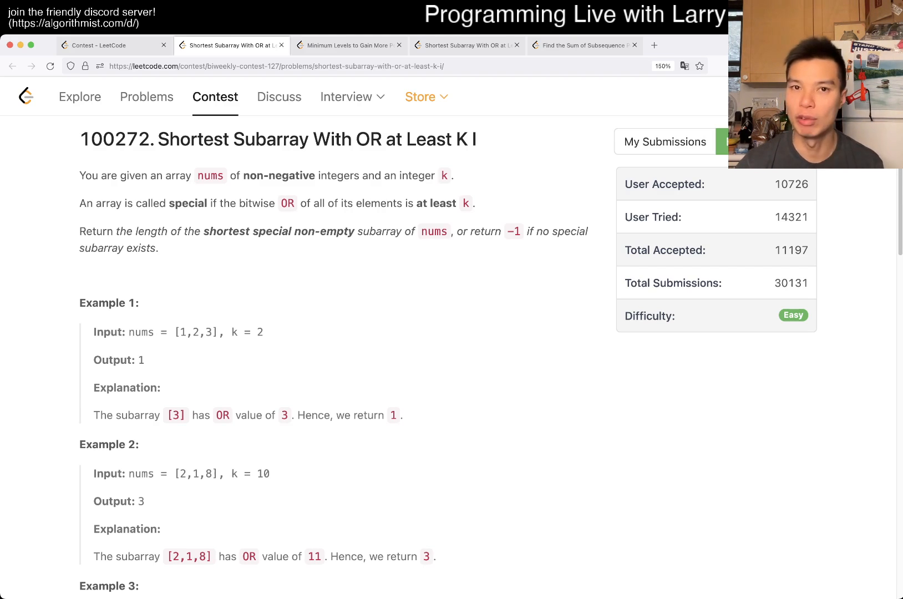
- Check My Submissions for this problem, then return to the constraints and Python3 code
scroll("down", 3)
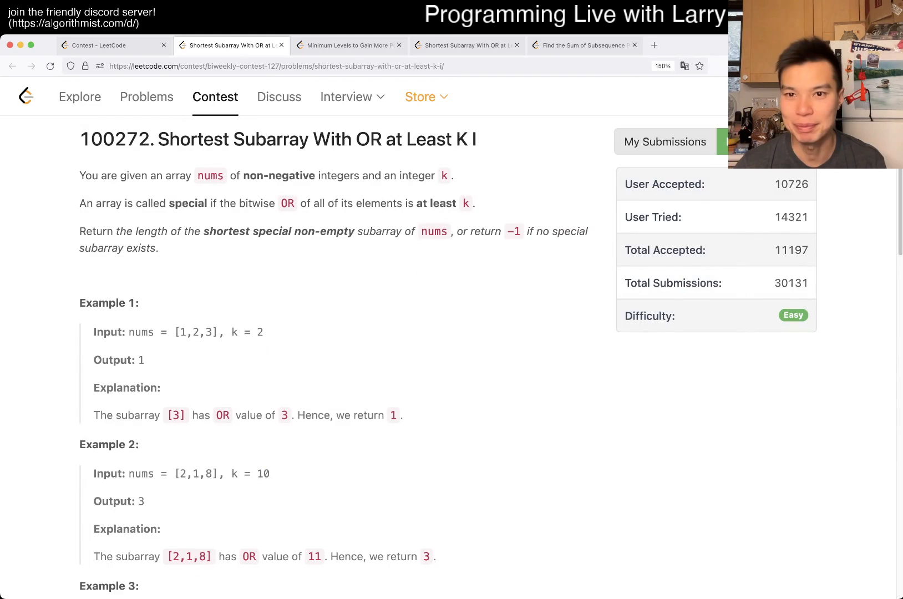
left_click(664, 141)
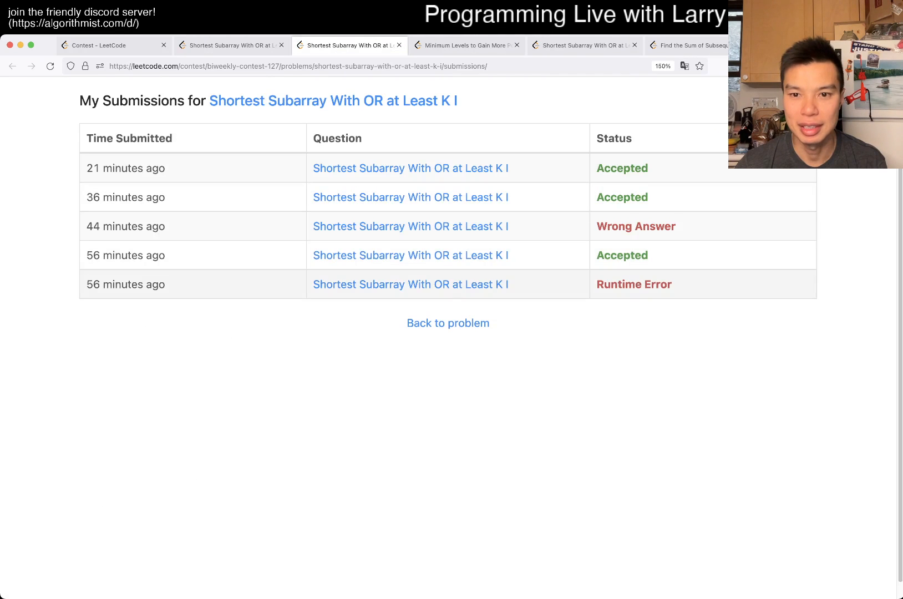
scroll("up", 3)
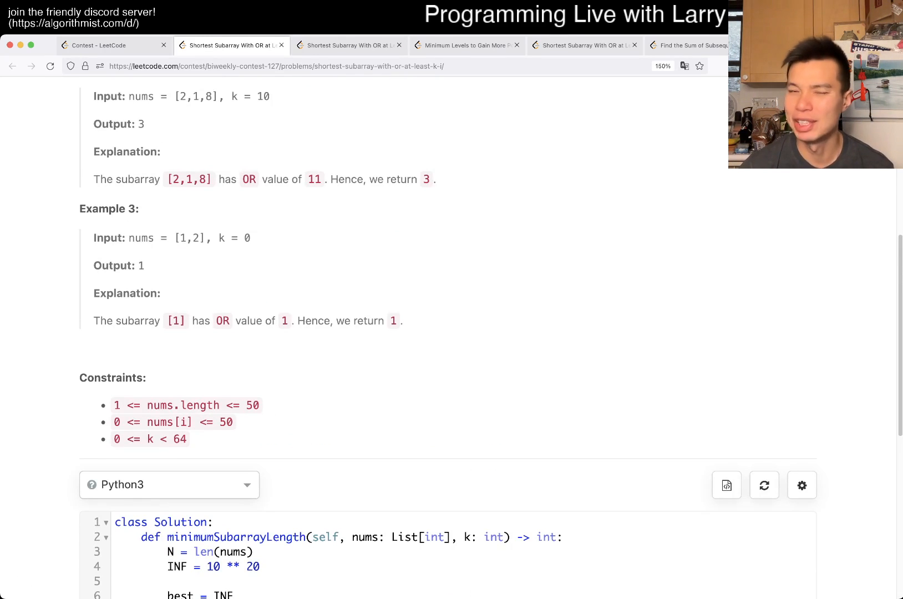
scroll("down", 3)
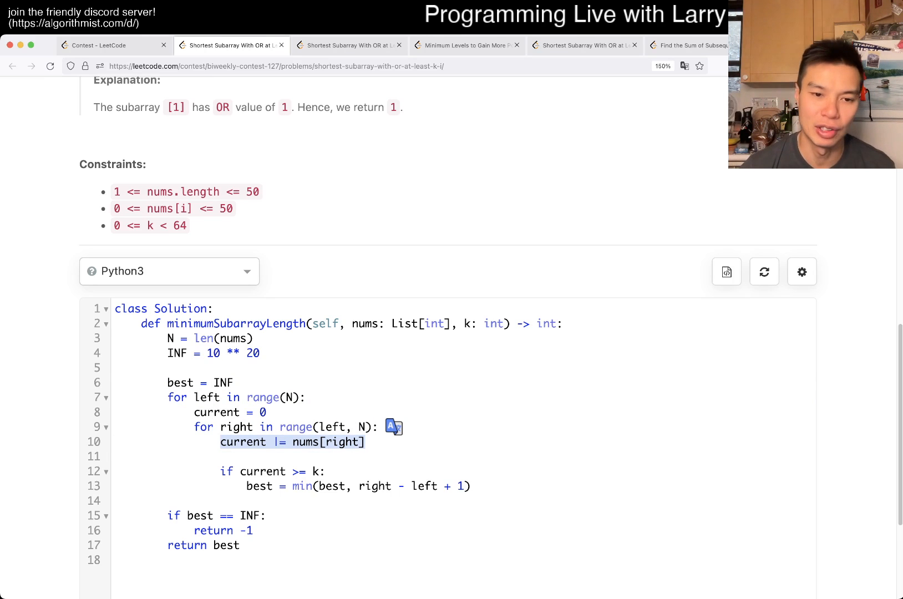
left_click(221, 471)
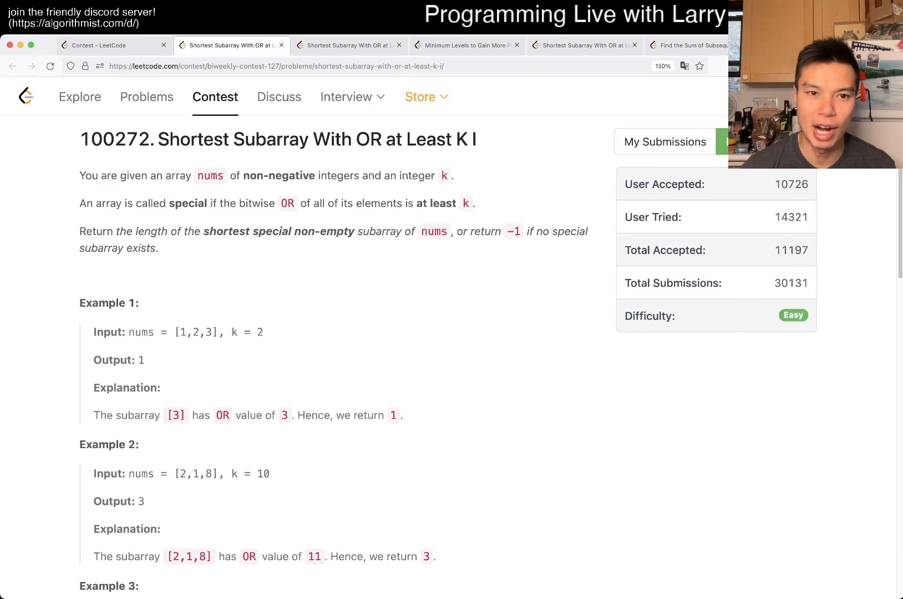
scroll("down", 3)
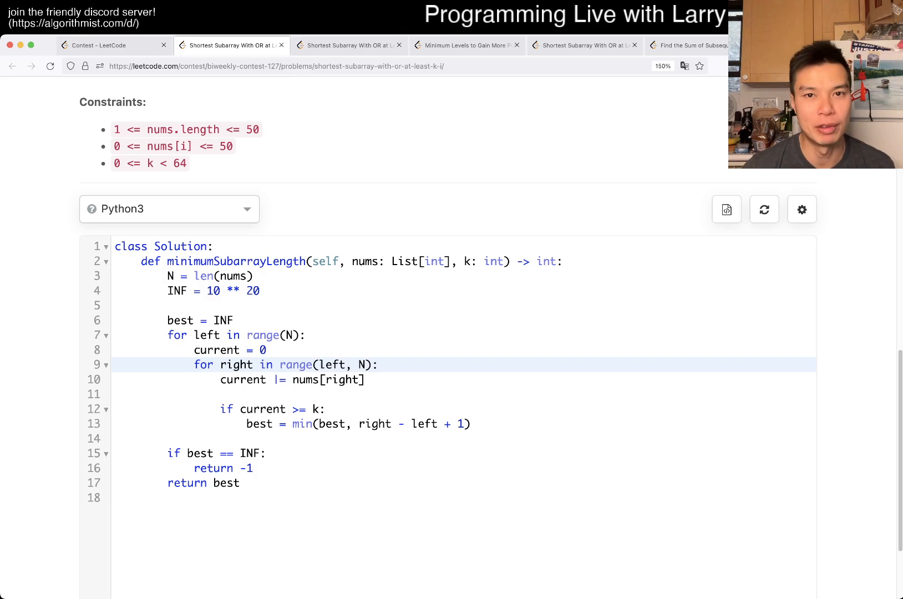
left_click(379, 364)
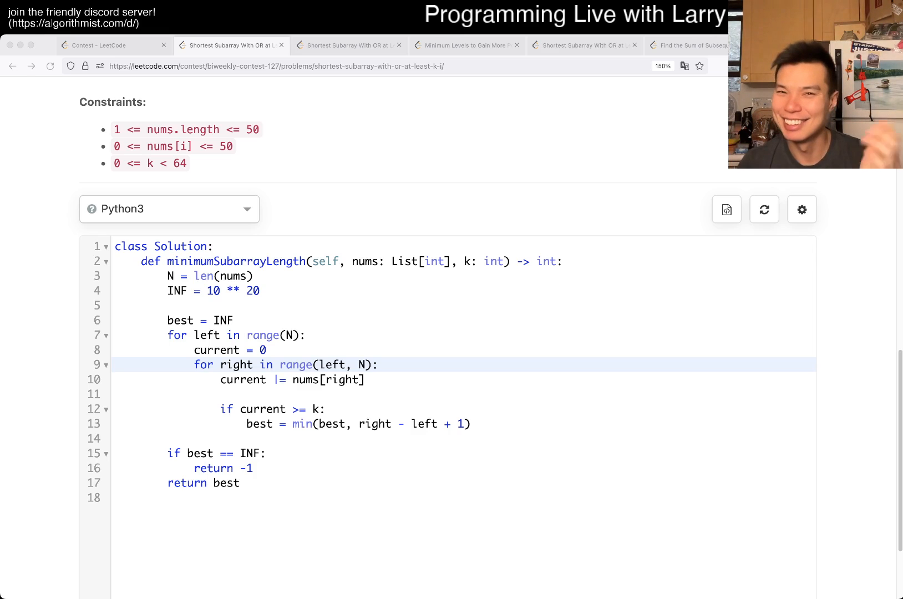
- Reopen the problem from the contest list and scroll to the empty Python3 starter template
left_click(113, 45)
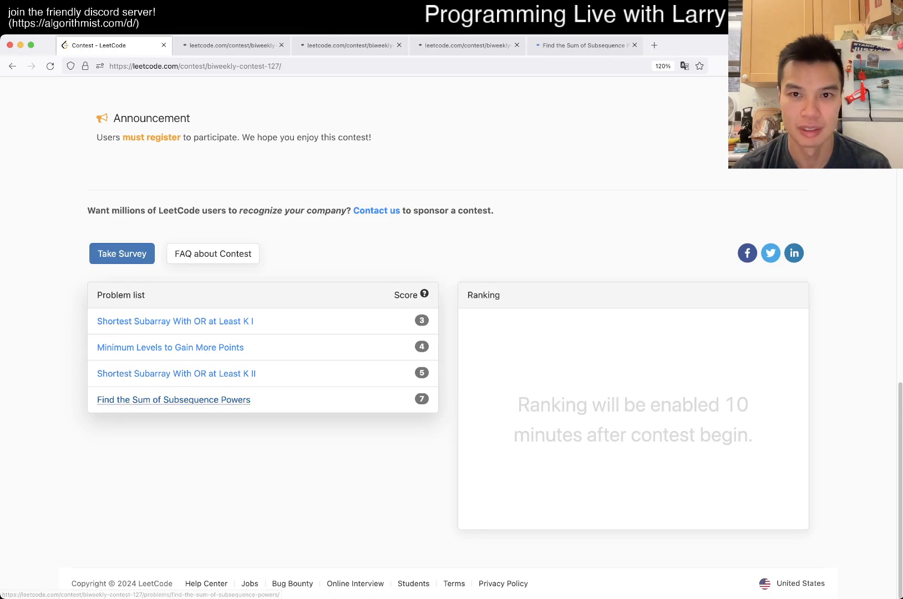
left_click(231, 45)
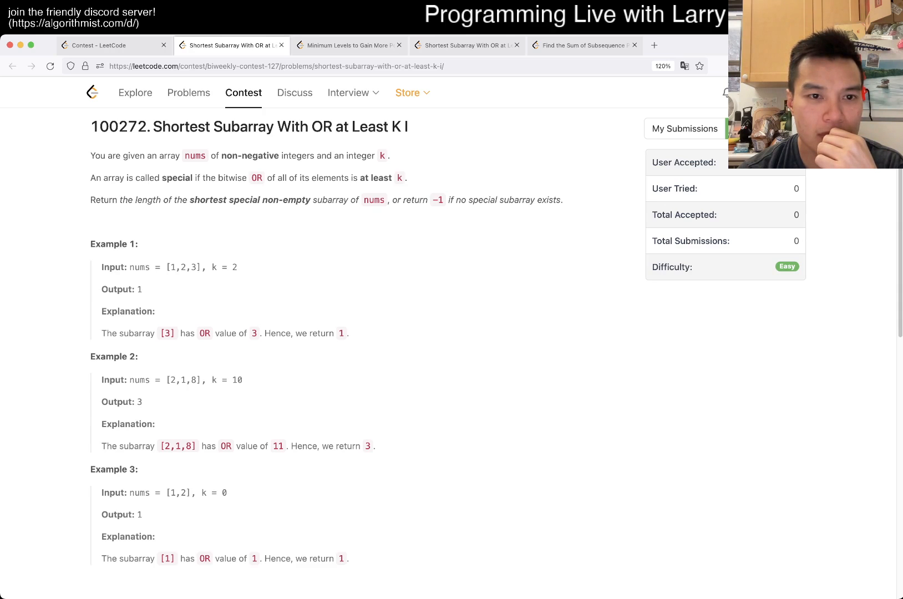
scroll("down", 3)
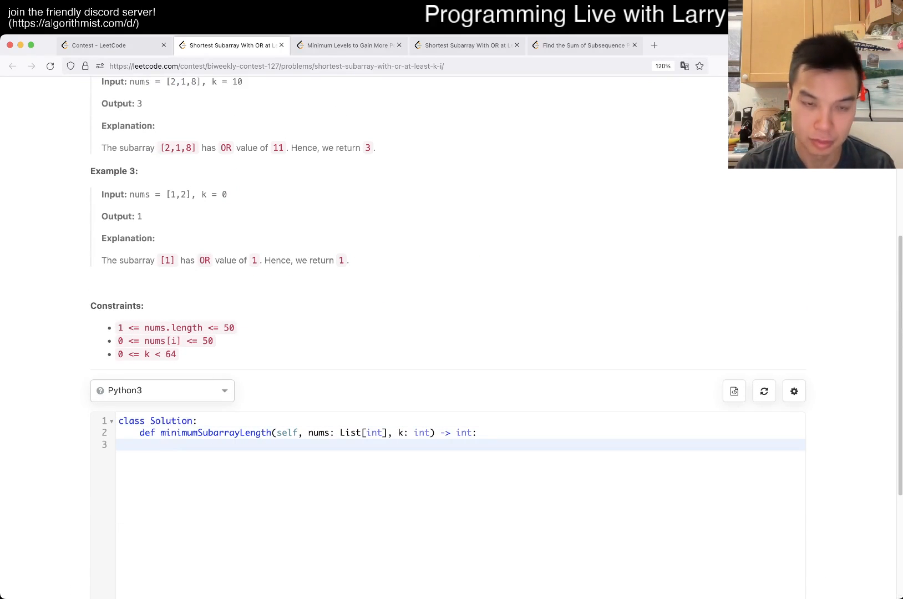
- Write the inner loop over range(left, N) and initialize best with an INF constant
left_click(113, 45)
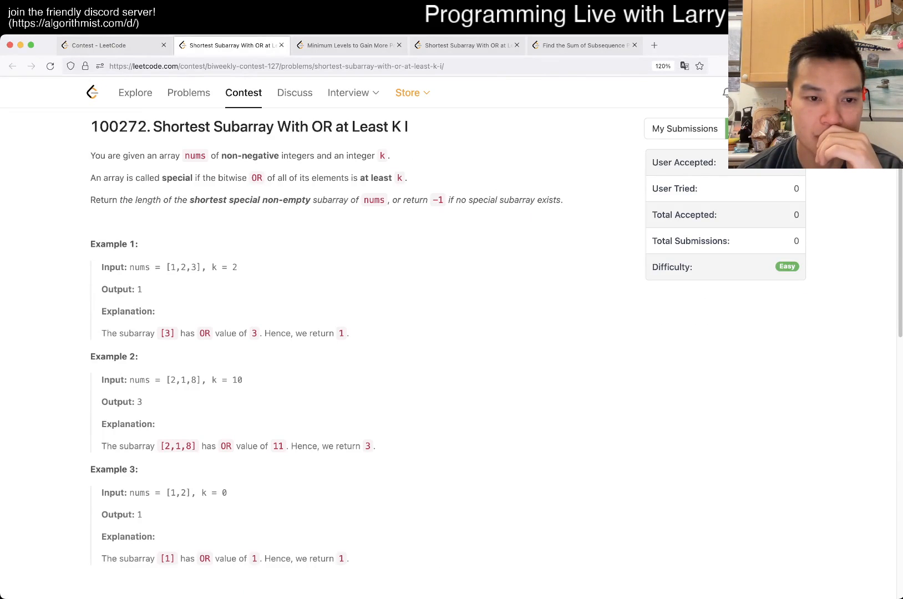
scroll("down", 3)
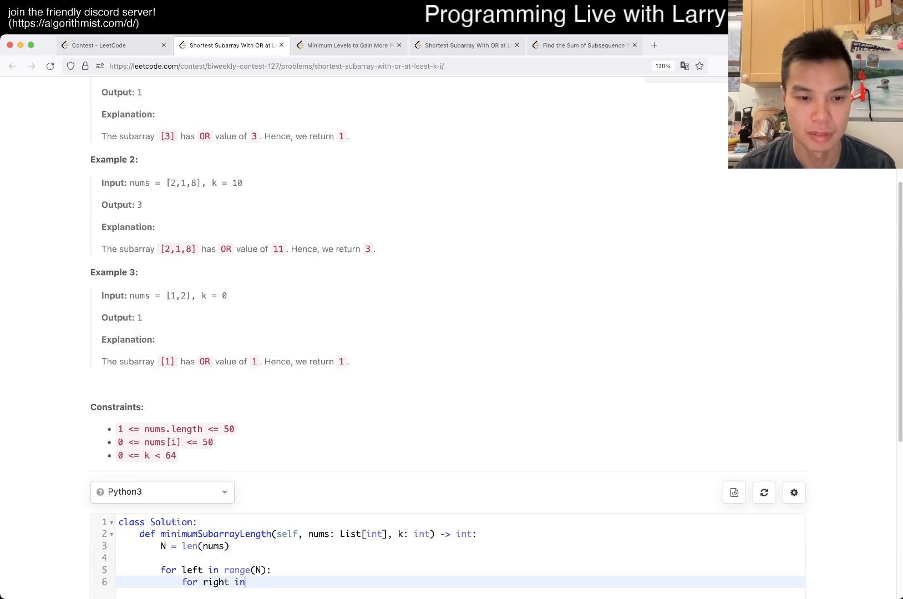
type("range(left, N):")
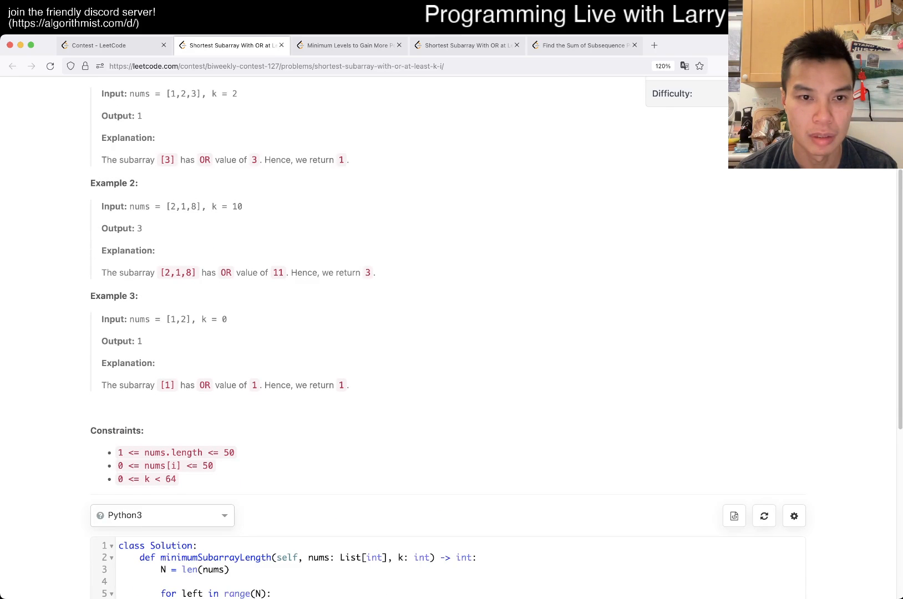
scroll("up", 3)
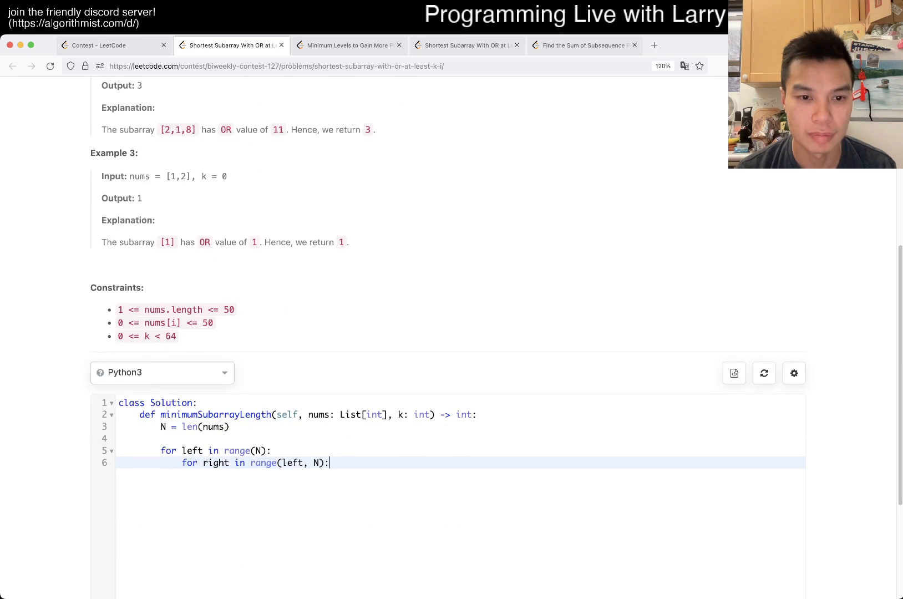
type("best =")
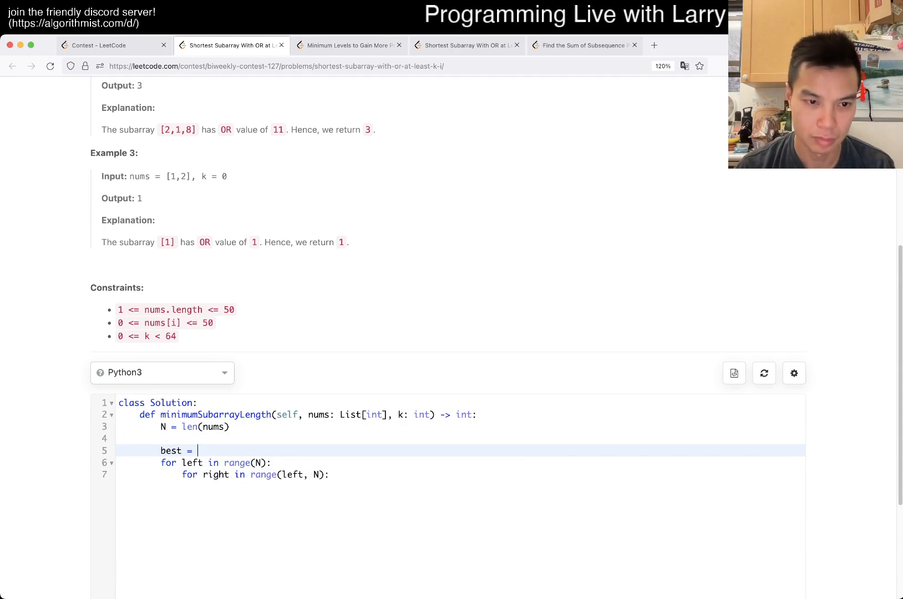
type("N")
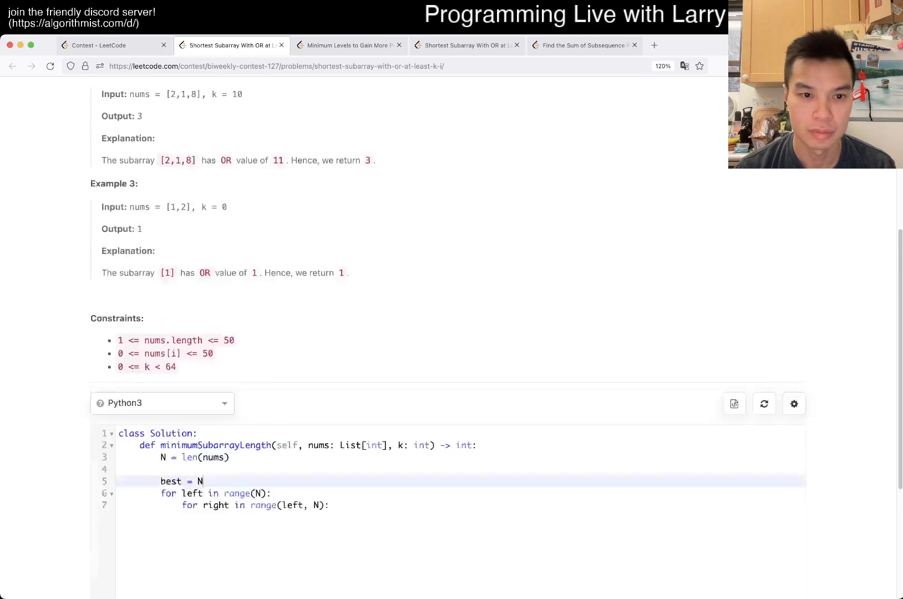
type("INF")
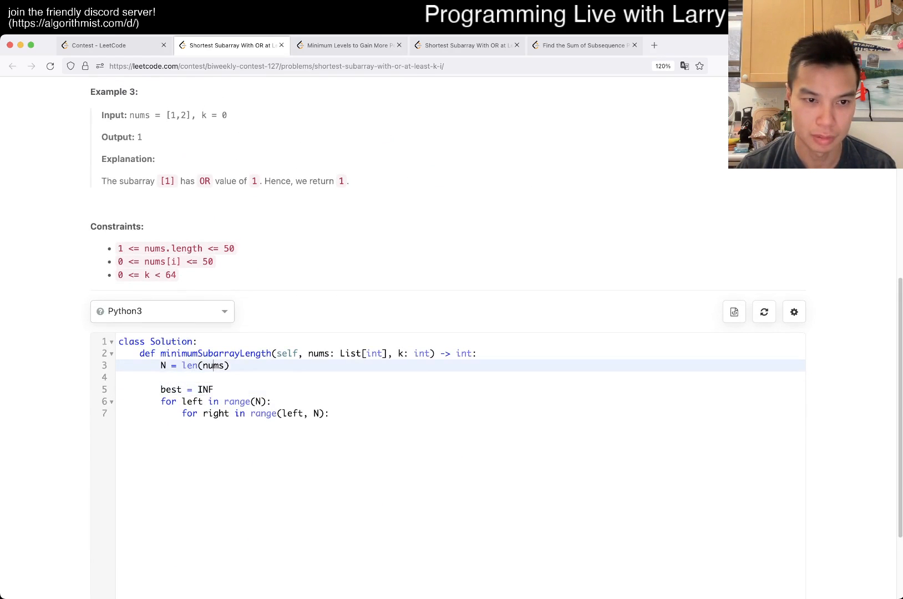
type("INF = 10 ** 20")
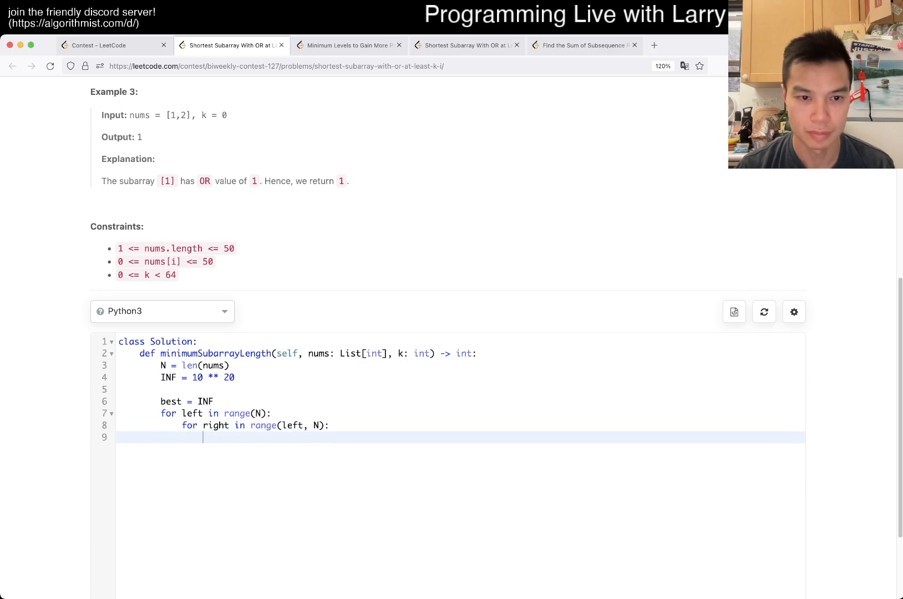
- Reset current per left, OR in nums[right], and update best with right - left + 1 when current >= k
left_click(209, 414)
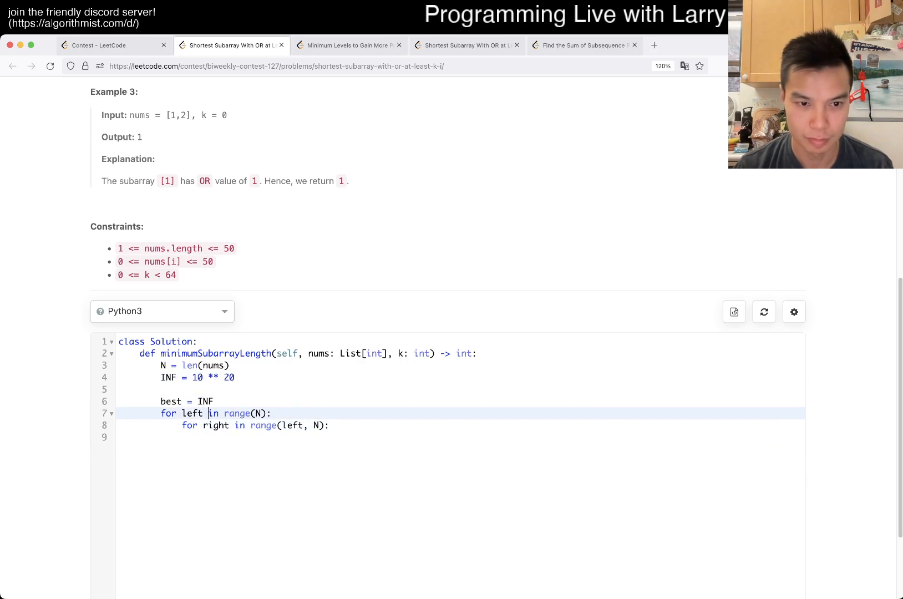
type("current = 0")
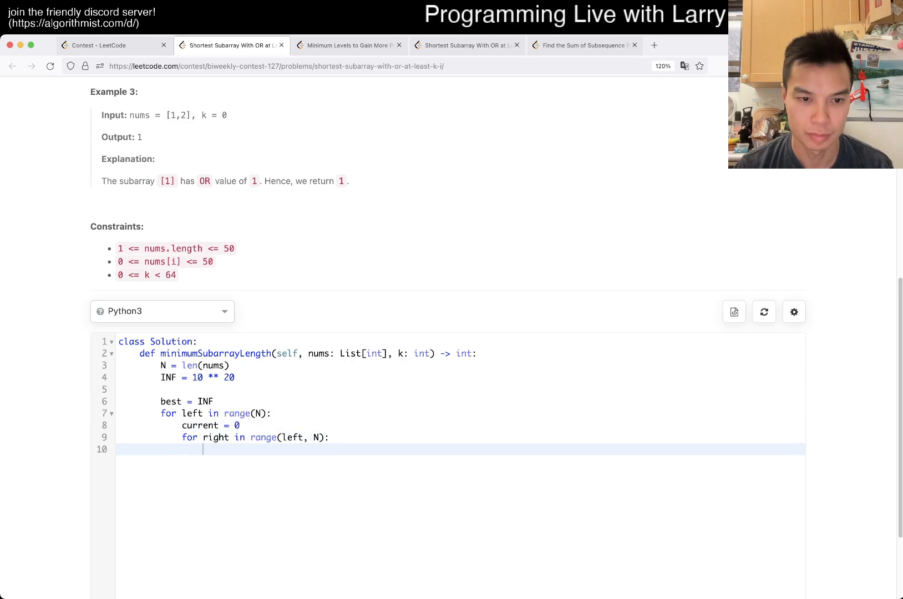
type("current")
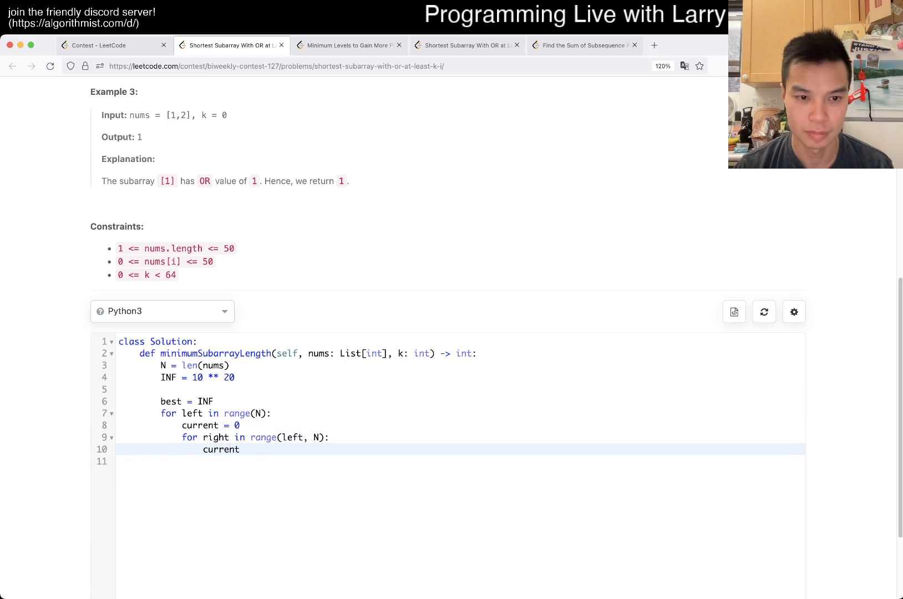
type("|= nums]")
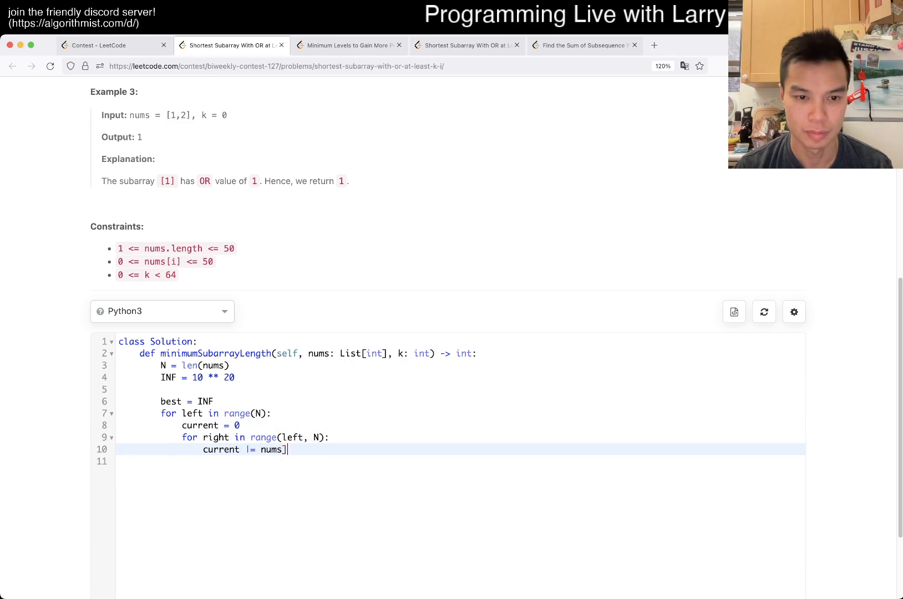
type("right]")
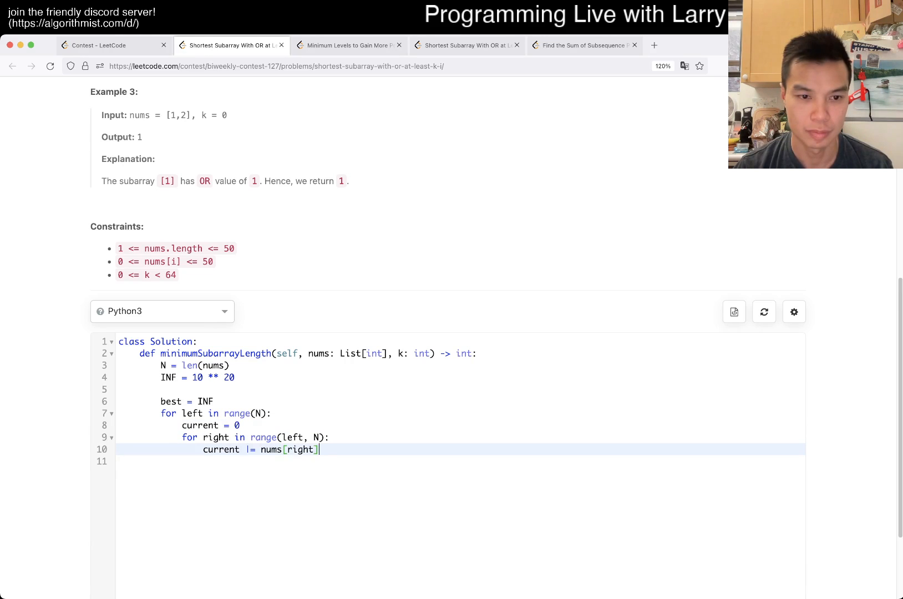
type("if curren")
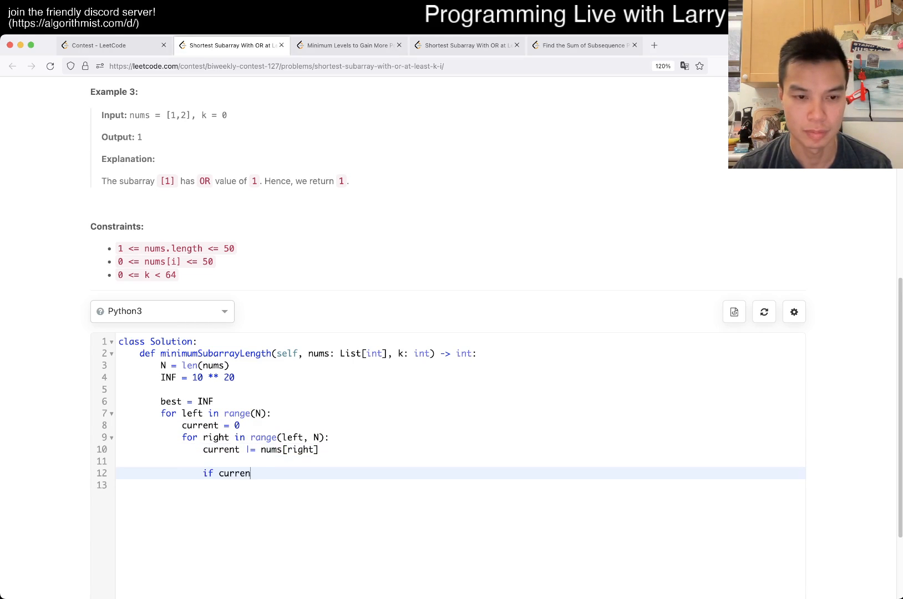
type("t >= k:")
left_click(460, 485)
type("best = min(best, ")
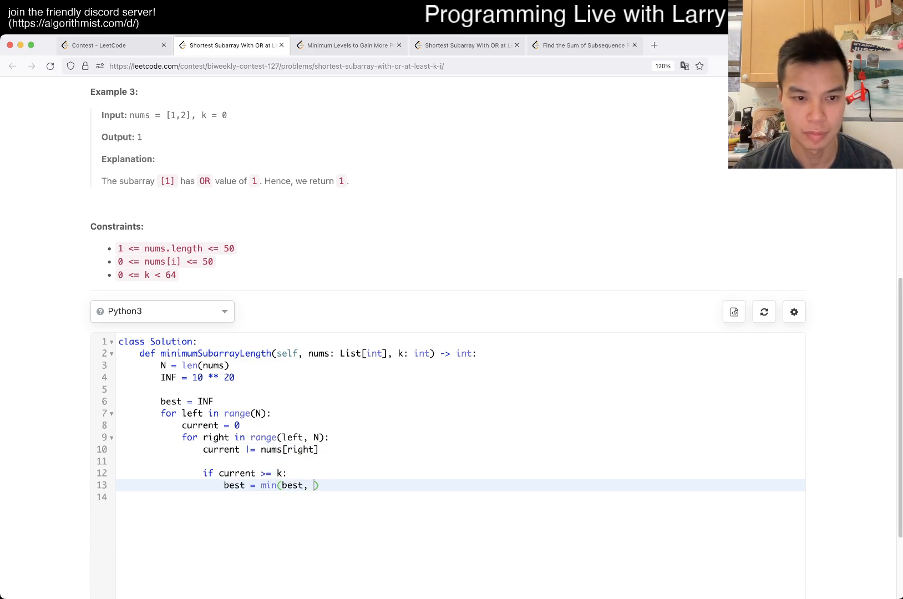
type("right - left +")
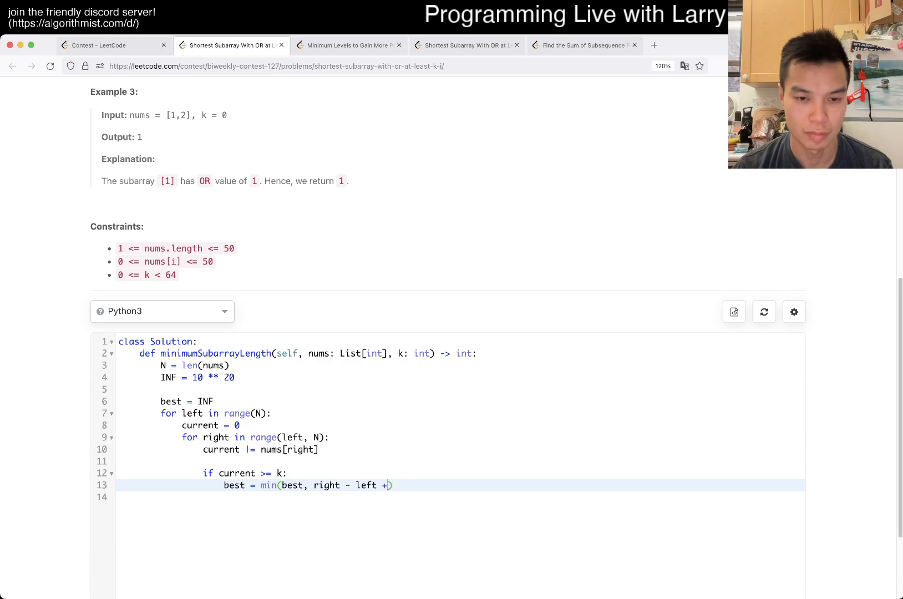
type("1)")
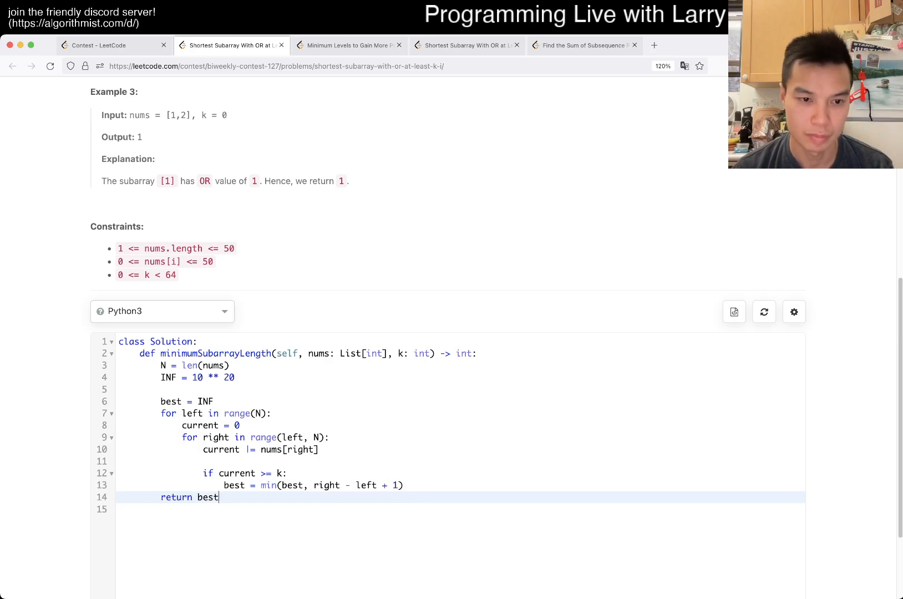
scroll("down", 3)
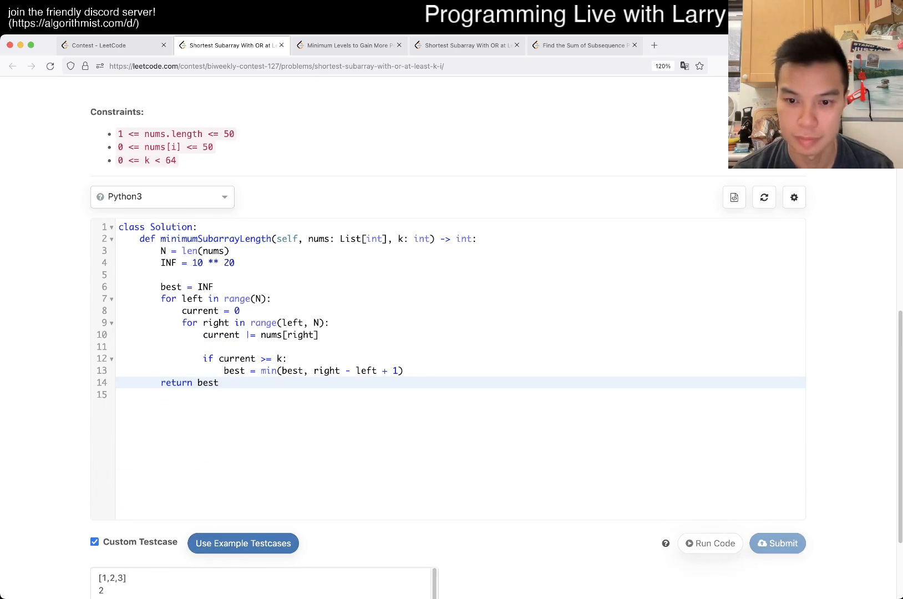
- Reread the problem's -1 rule and begin an 'if best' line above return best
scroll("down", 3)
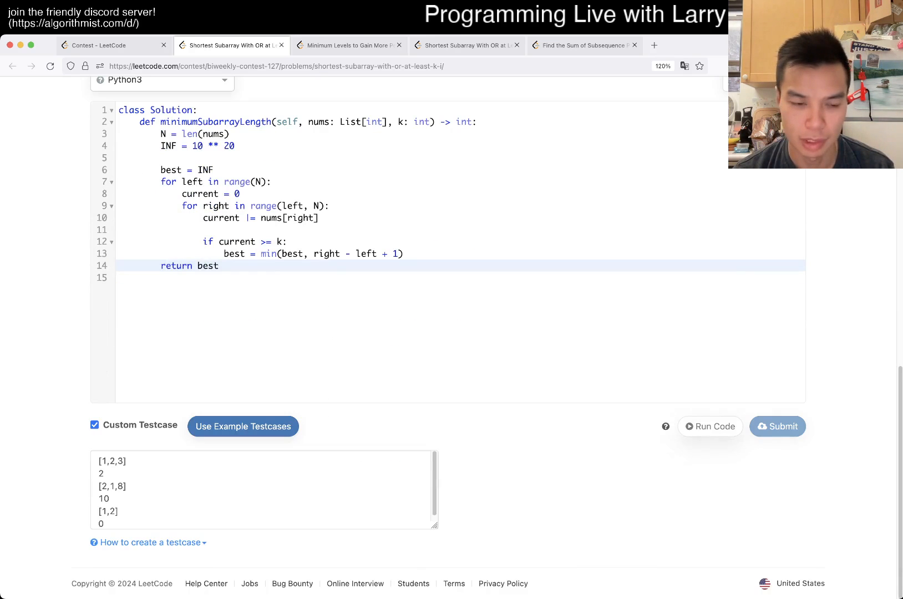
left_click(709, 426)
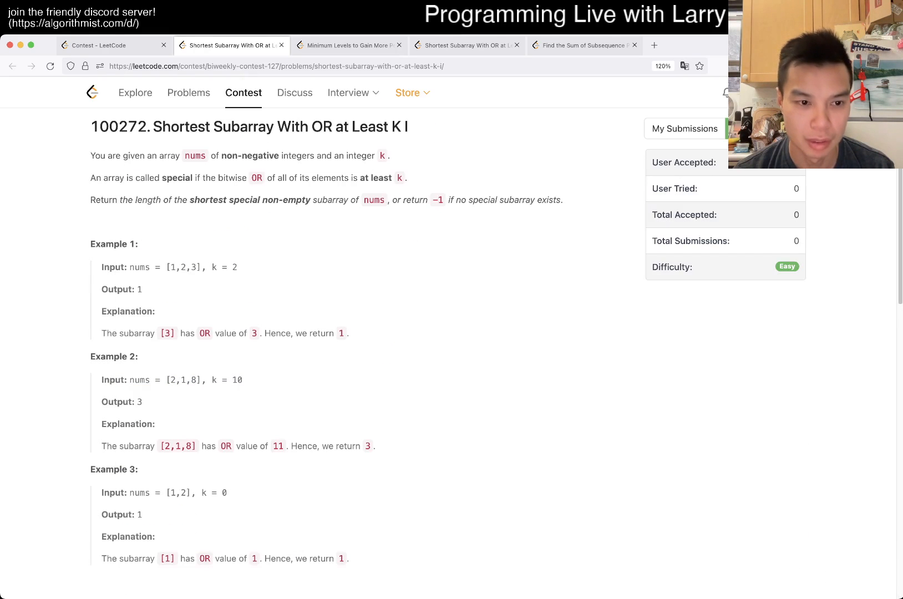
left_click(707, 94)
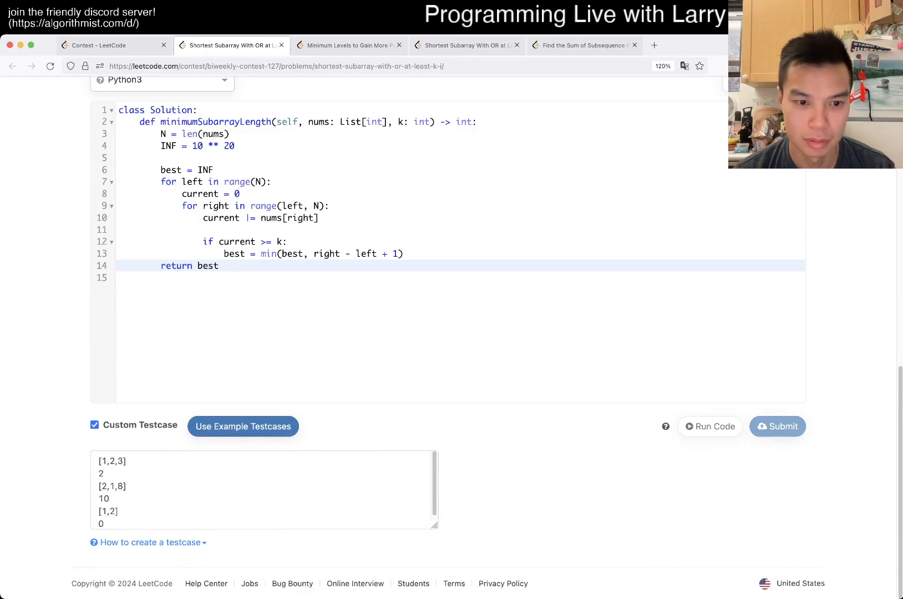
left_click(777, 426)
type("if best")
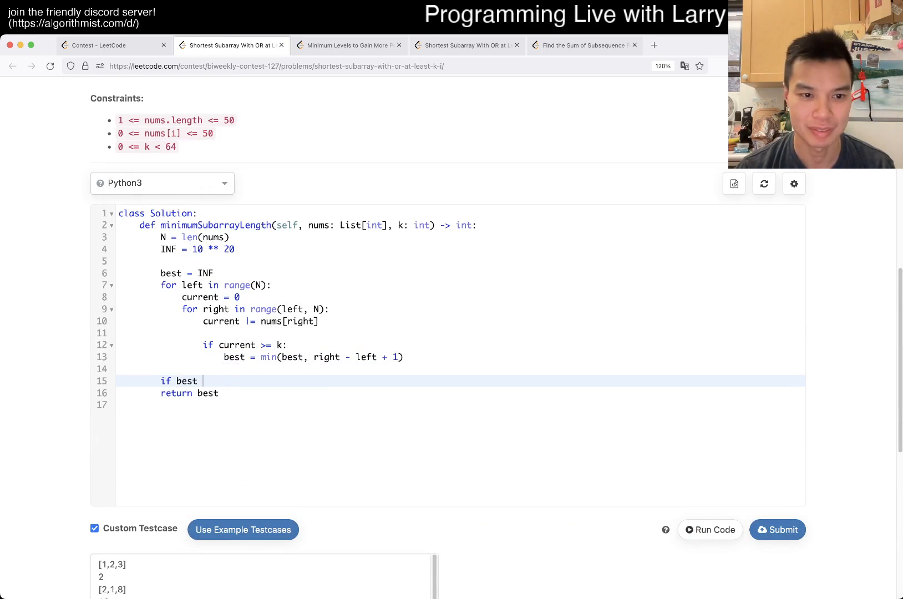
- Finish 'if best == INF: return -1' and submit, getting a Runtime Error on [1,12,2,5], 43
type("== INF:")
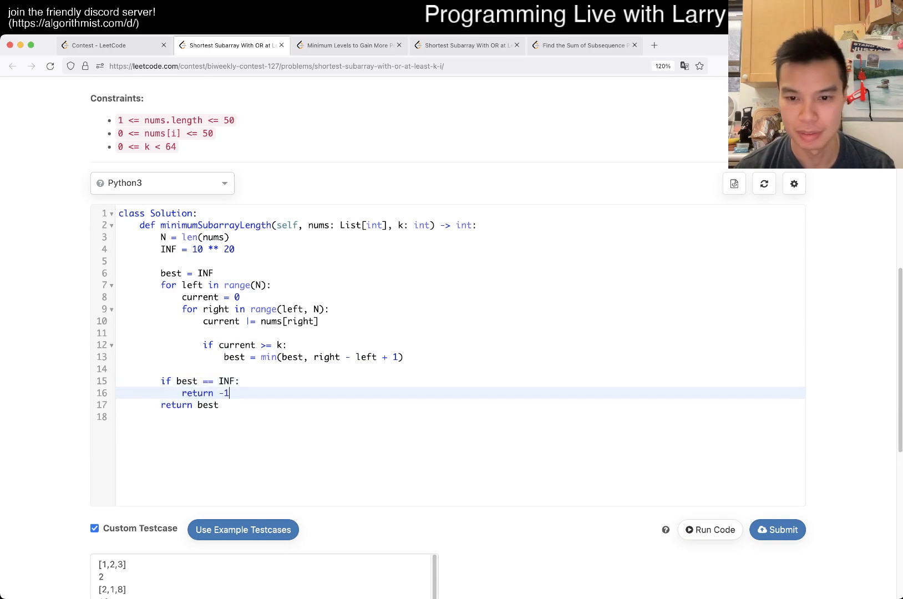
left_click(777, 530)
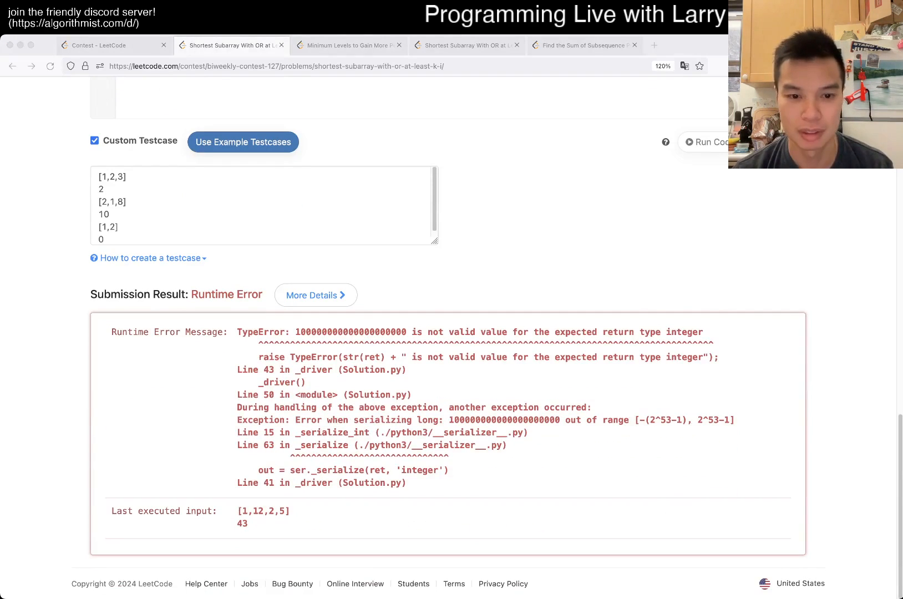
- Run the code on the custom test cases, then resubmit the solution for judging
left_click(707, 142)
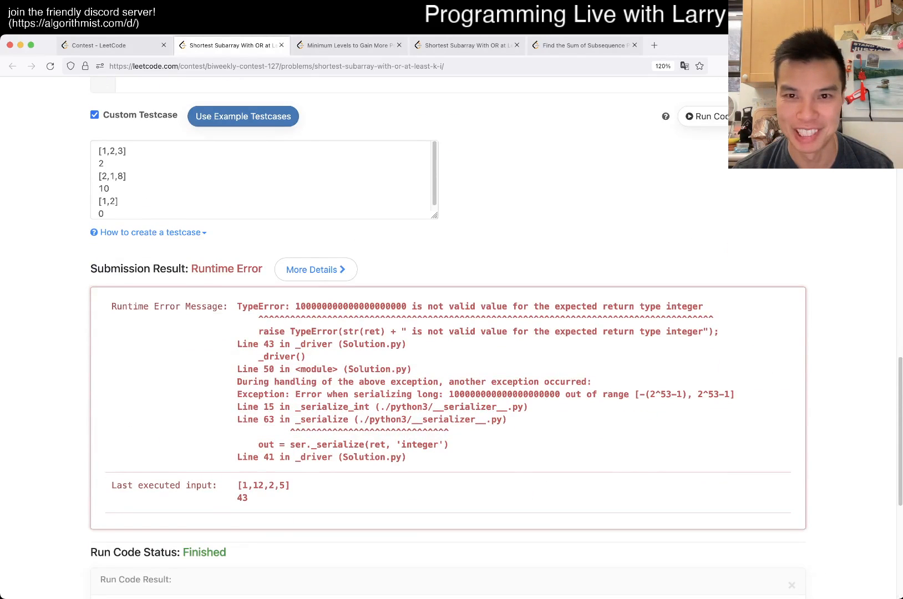
scroll("down", 3)
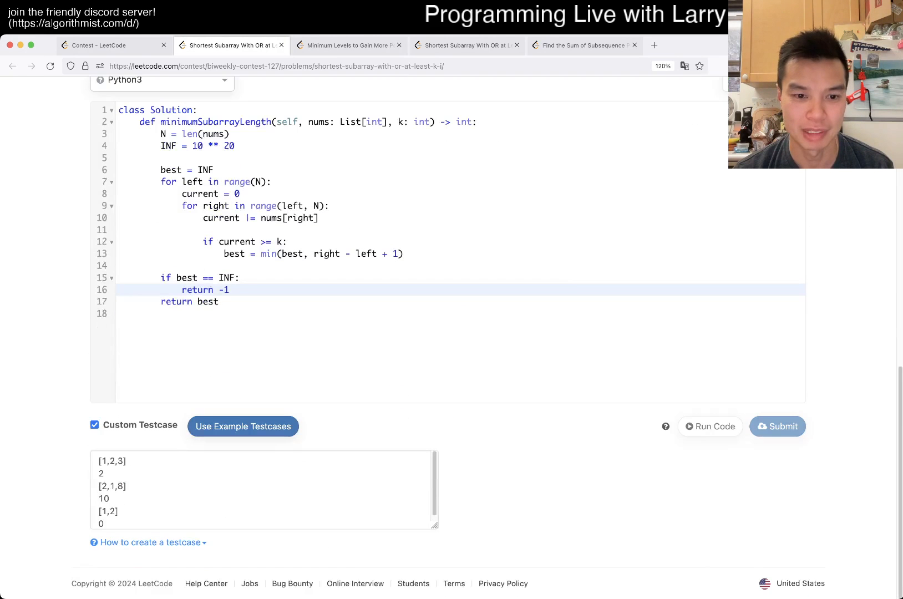
left_click(777, 426)
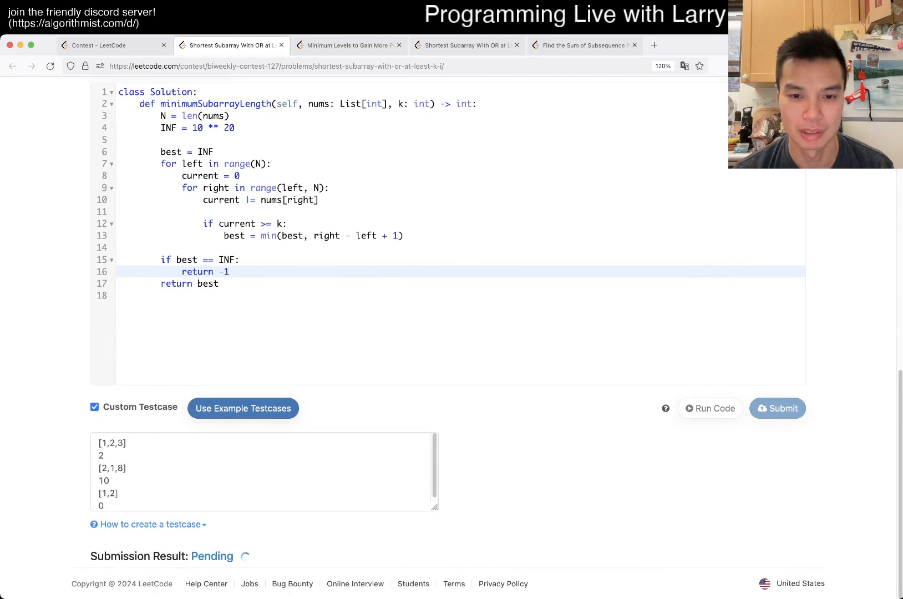